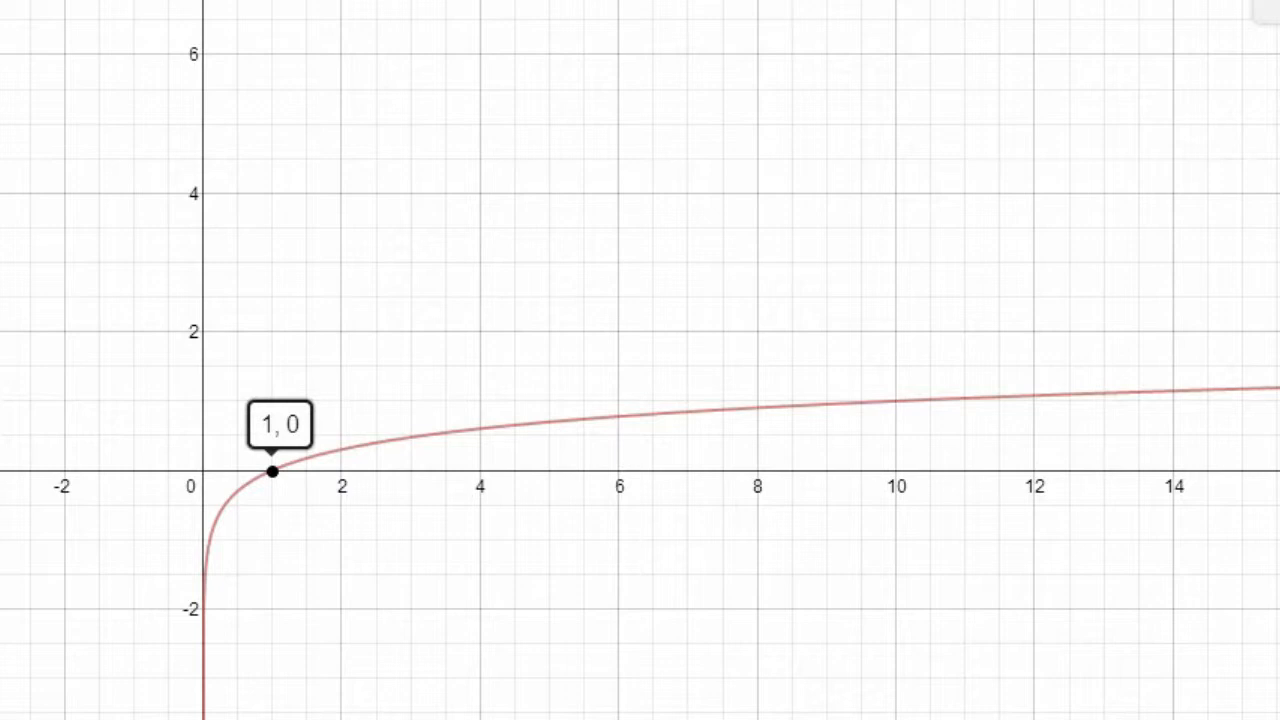
Stretch the red log curve with large positive a, then flatten it by setting a to 0
left_click(895, 470)
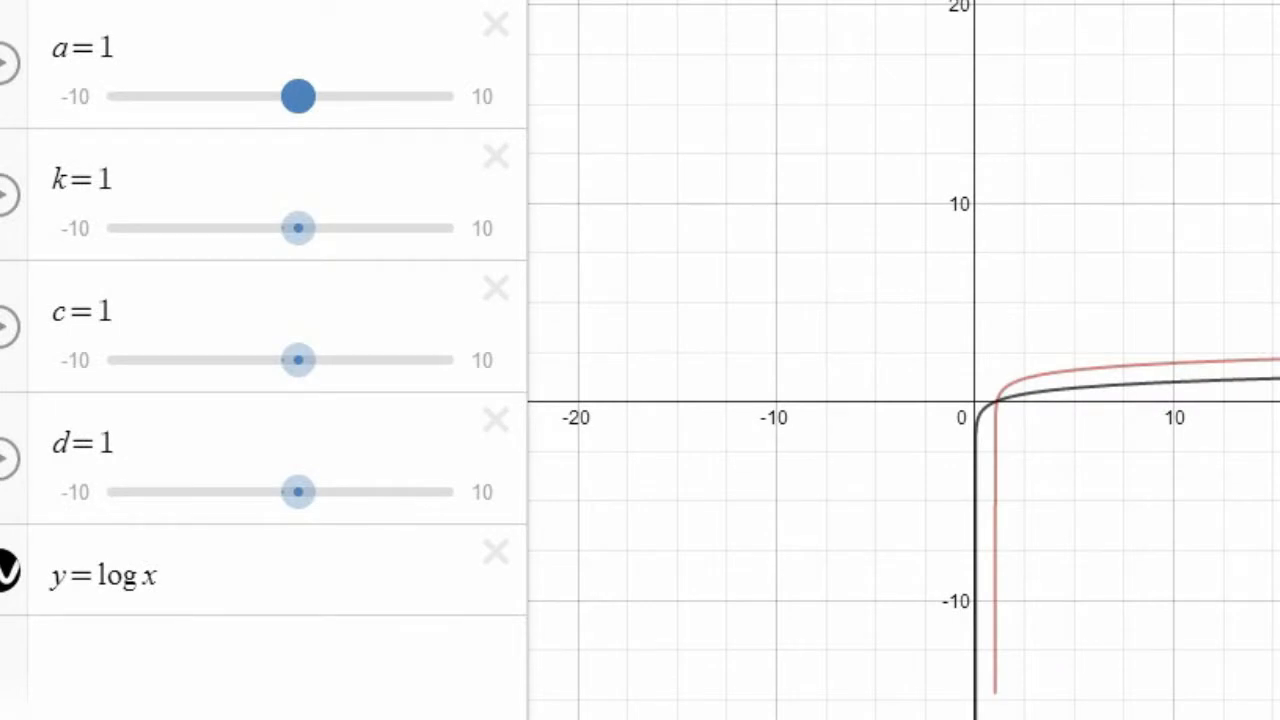
left_click_drag(297, 96, 418, 96)
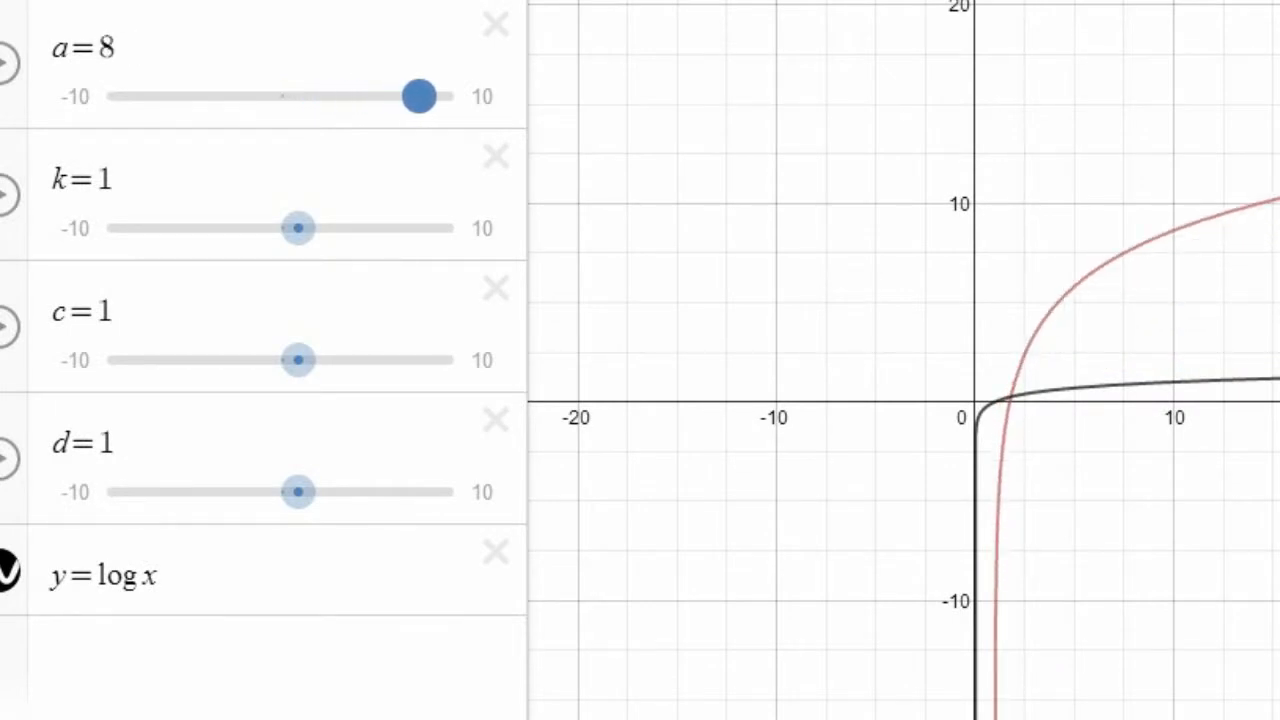
left_click_drag(418, 96, 280, 66)
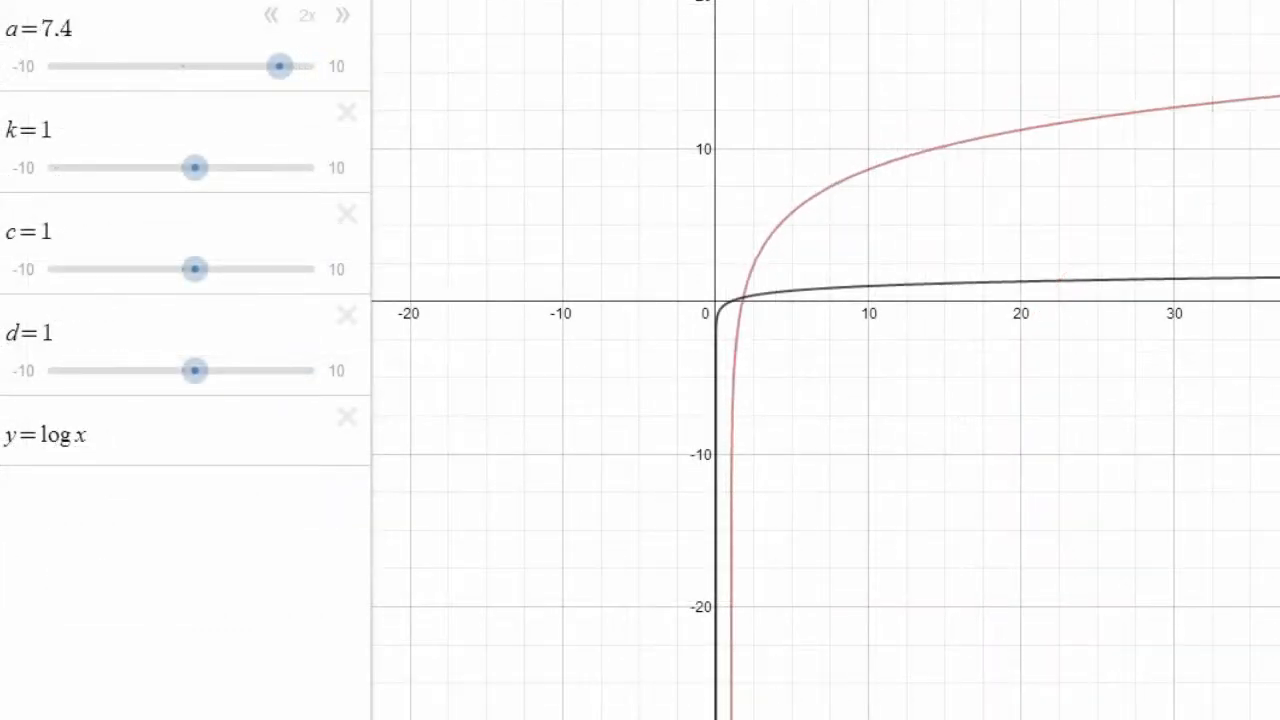
left_click_drag(280, 66, 185, 66)
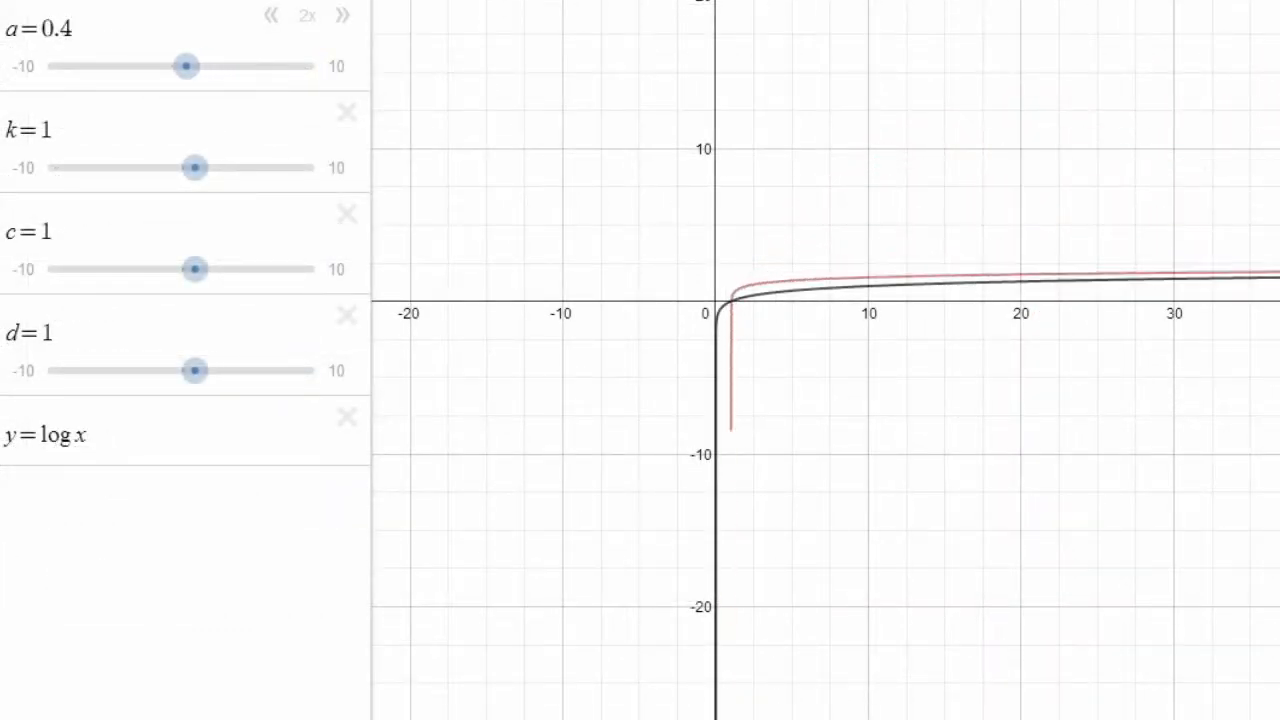
left_click_drag(185, 66, 195, 66)
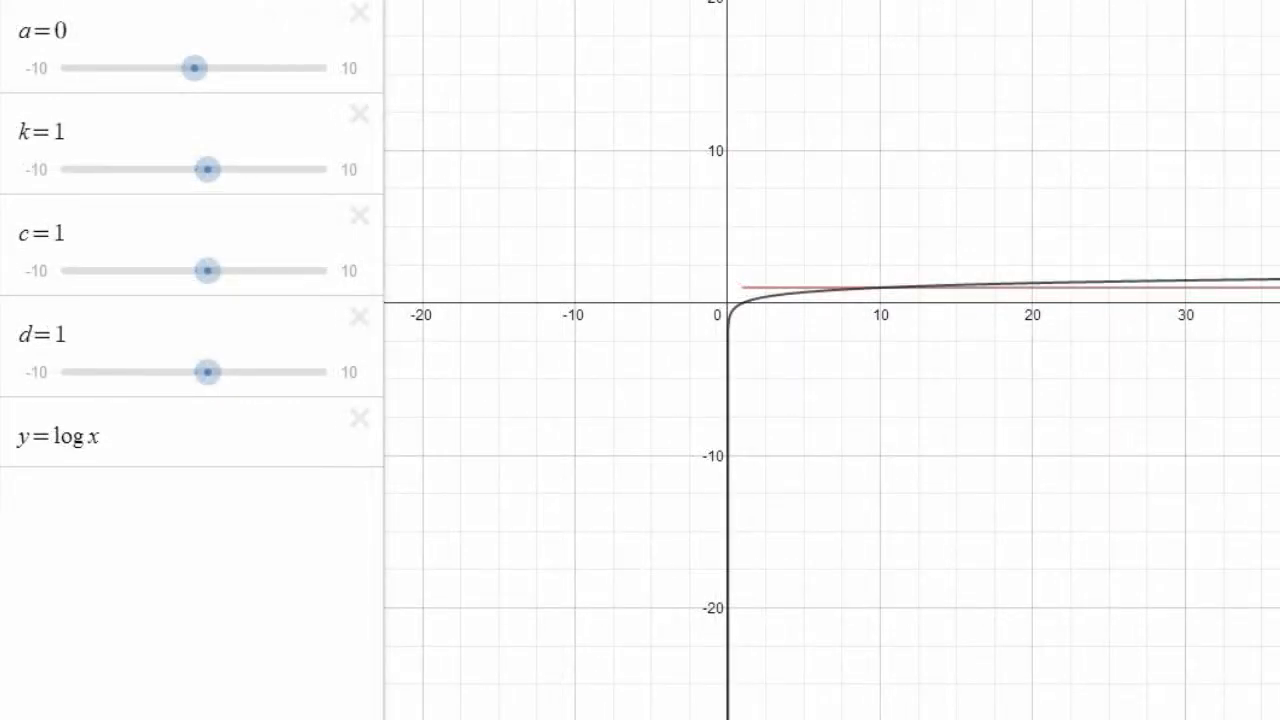
Flip the red curve with negative a, sweeping between −10 and −3 before settling near −10
left_click_drag(195, 67, 168, 65)
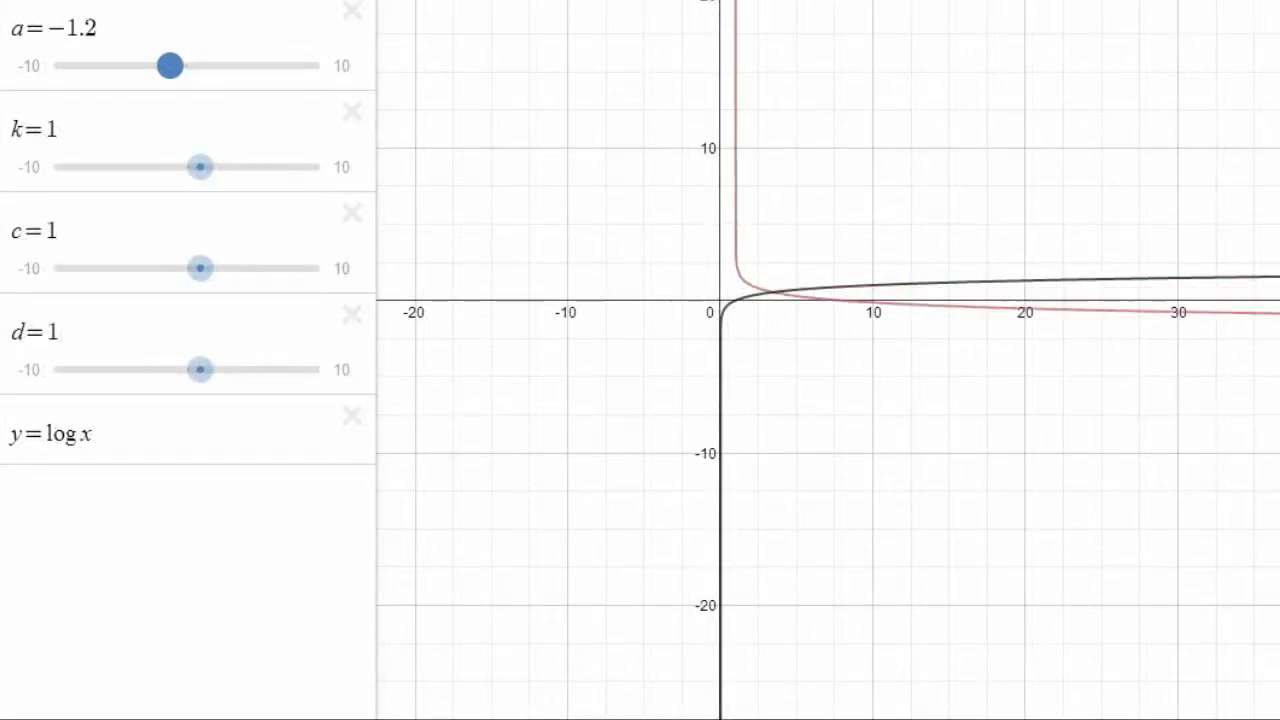
left_click_drag(170, 65, 54, 65)
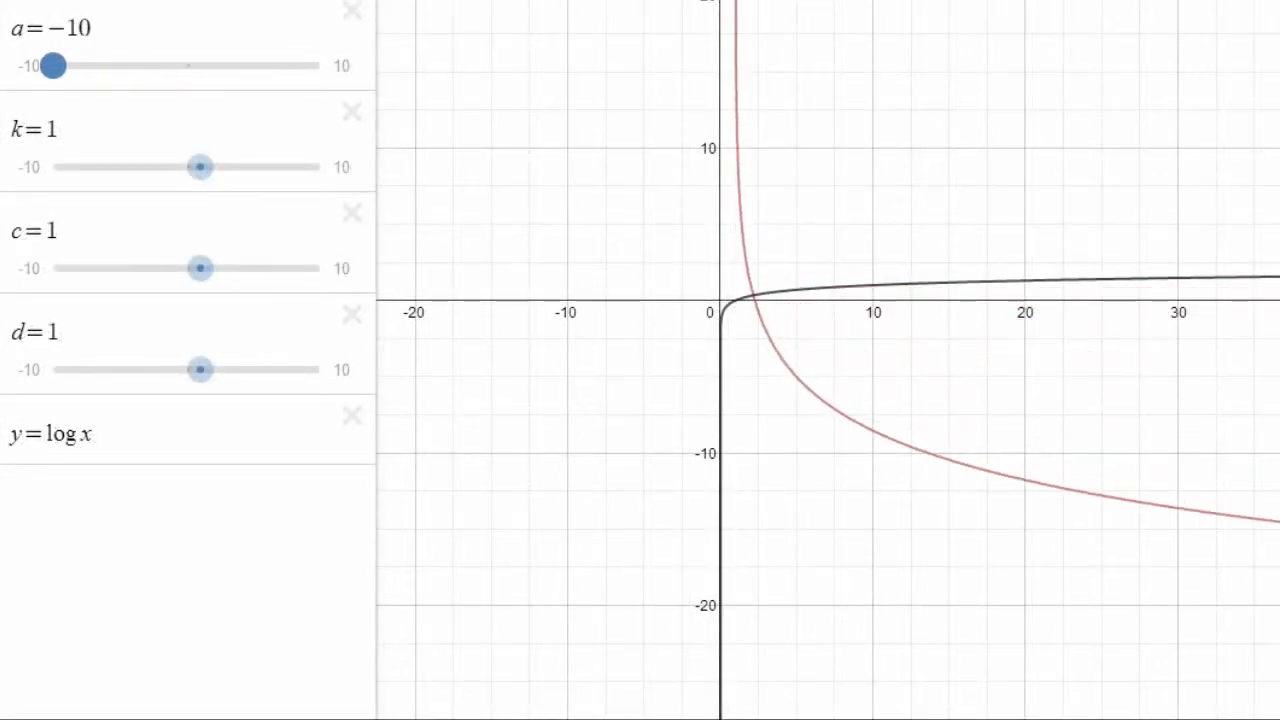
left_click_drag(54, 65, 148, 65)
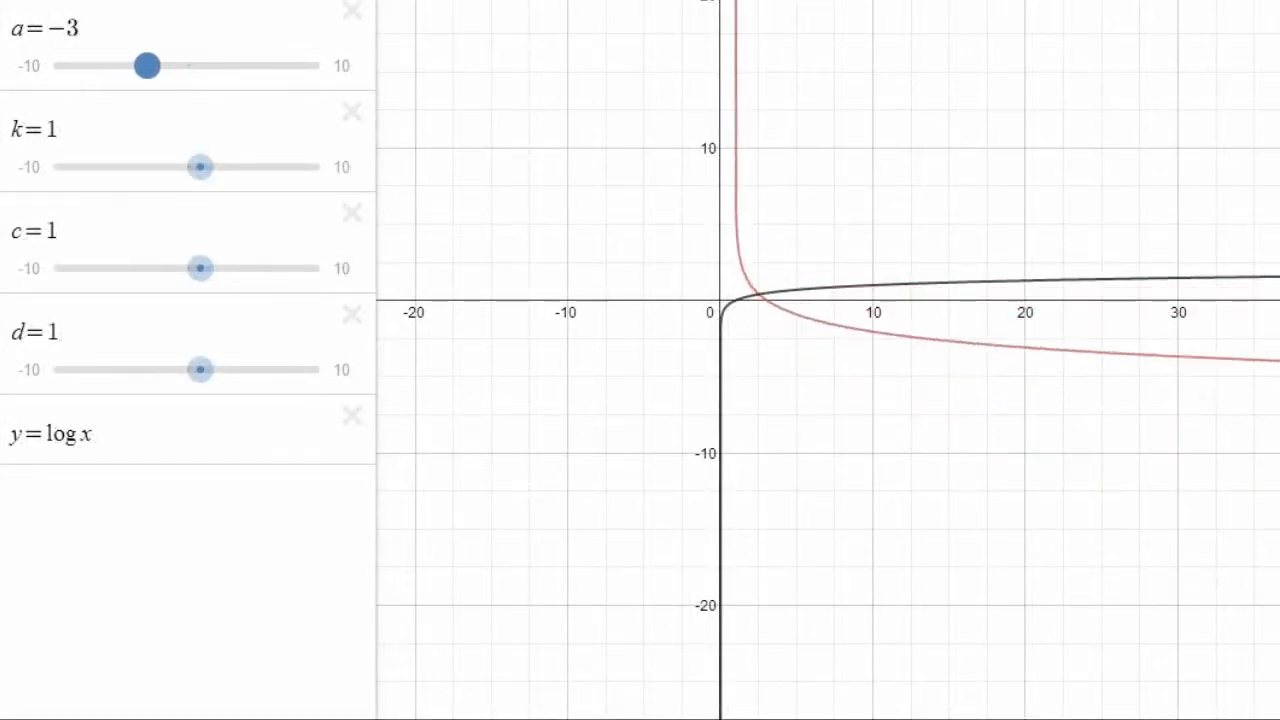
left_click_drag(148, 65, 80, 65)
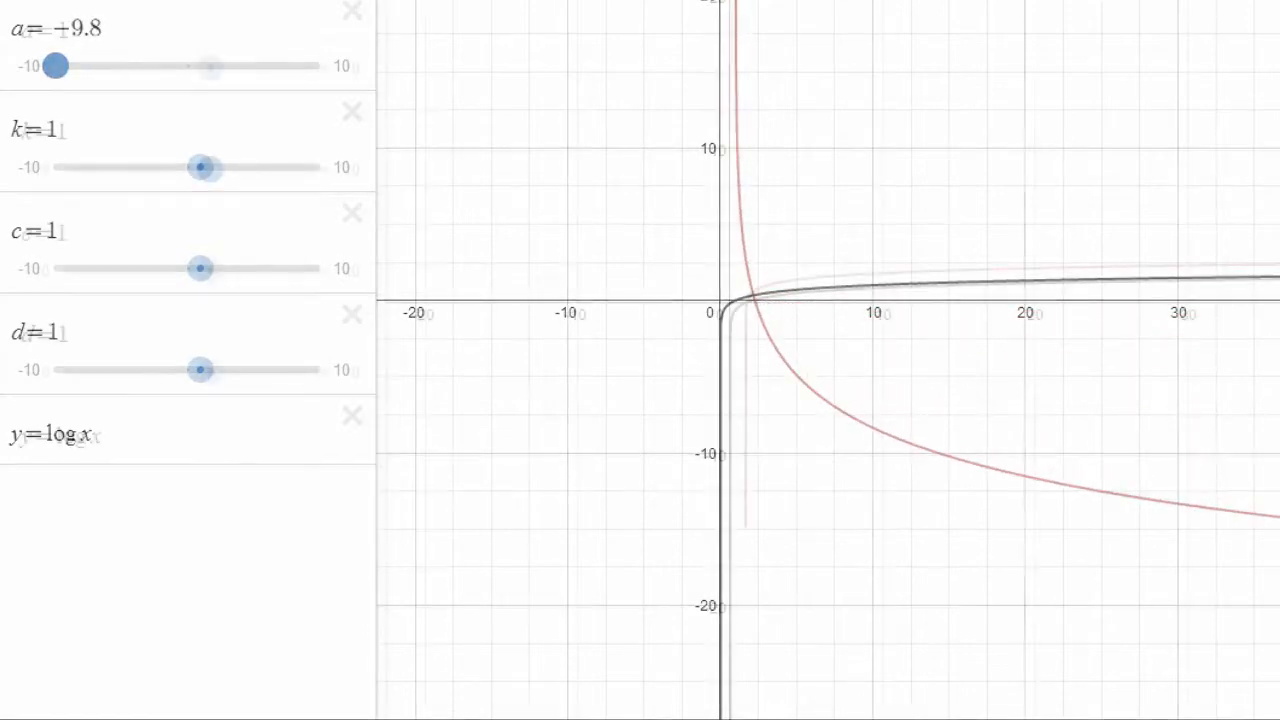
Reset a to 1, then mirror the red curve leftward with negative k before returning k to 1
left_click_drag(56, 66, 210, 67)
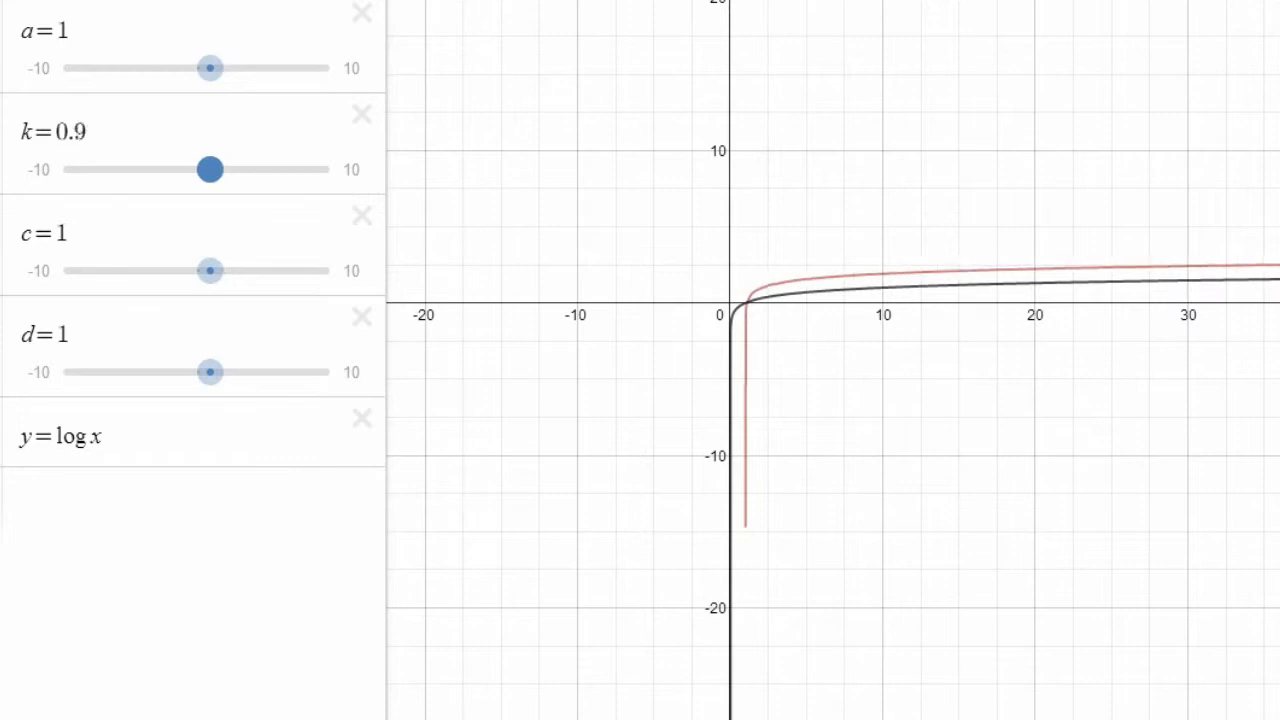
left_click_drag(210, 169, 126, 169)
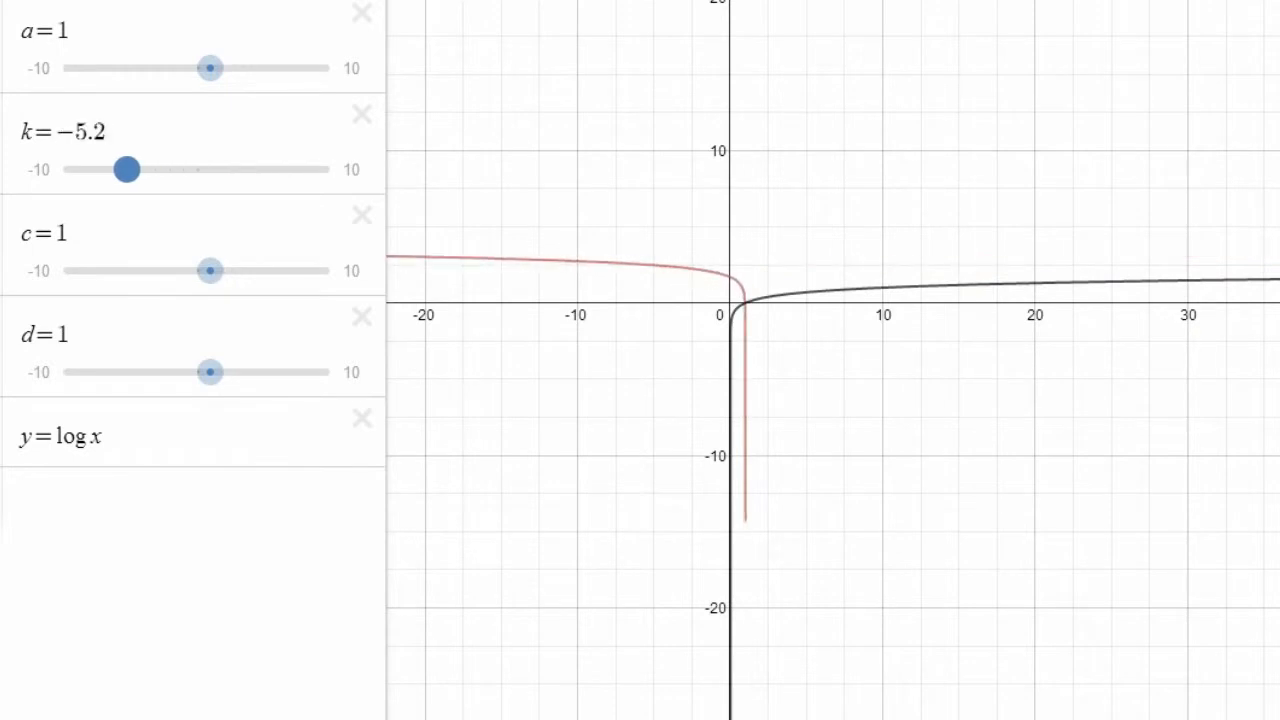
left_click_drag(126, 170, 184, 170)
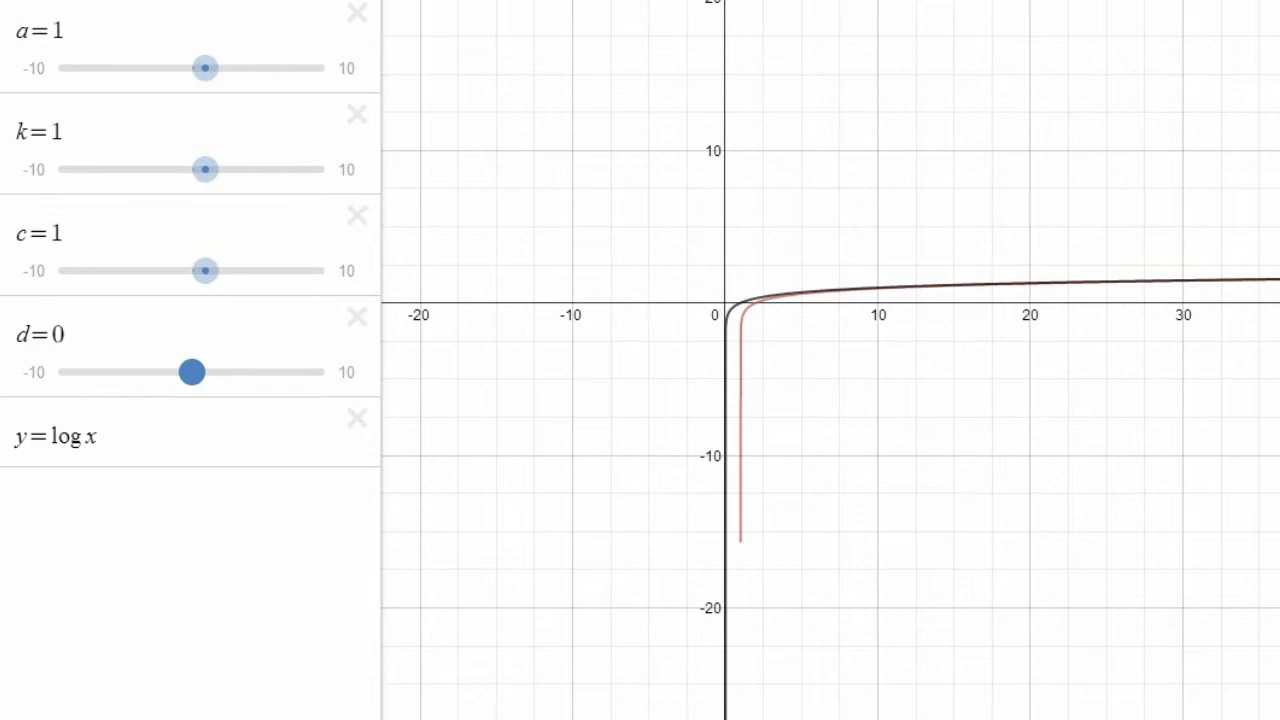
Shift the red curve down and right with d, then move c and d back to 1
left_click_drag(192, 372, 193, 372)
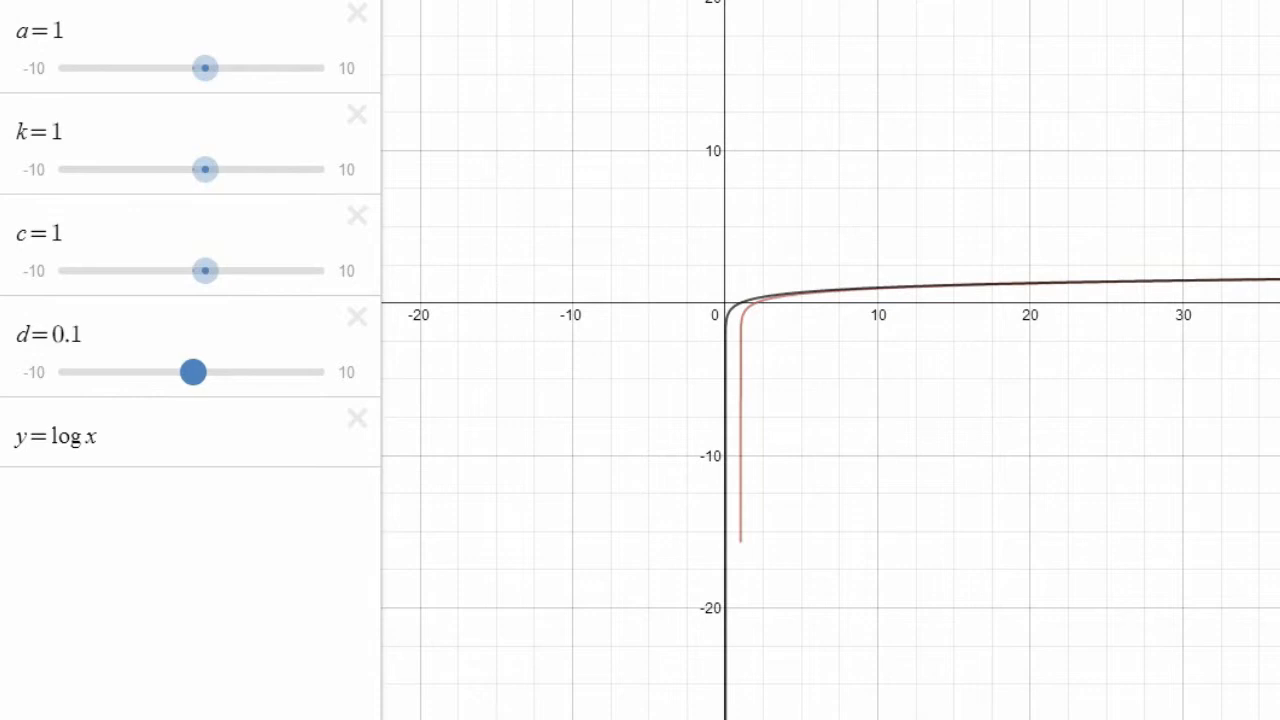
left_click_drag(193, 372, 137, 372)
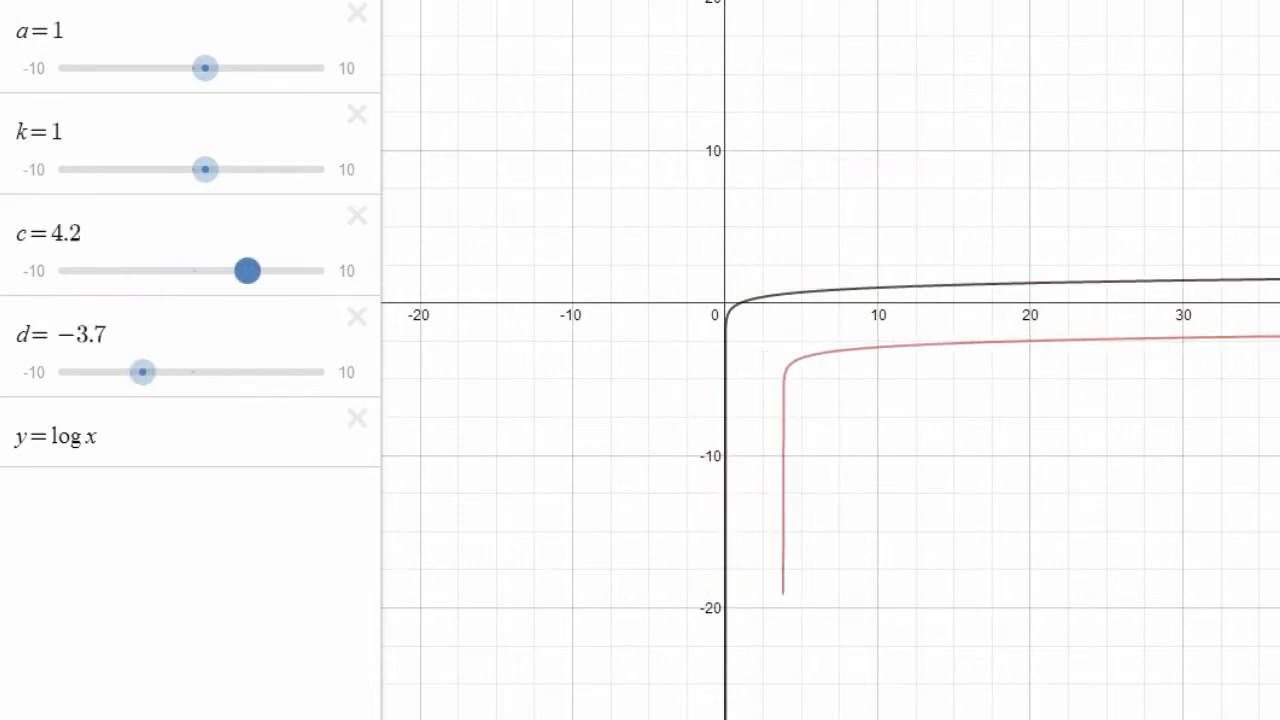
left_click_drag(248, 270, 202, 270)
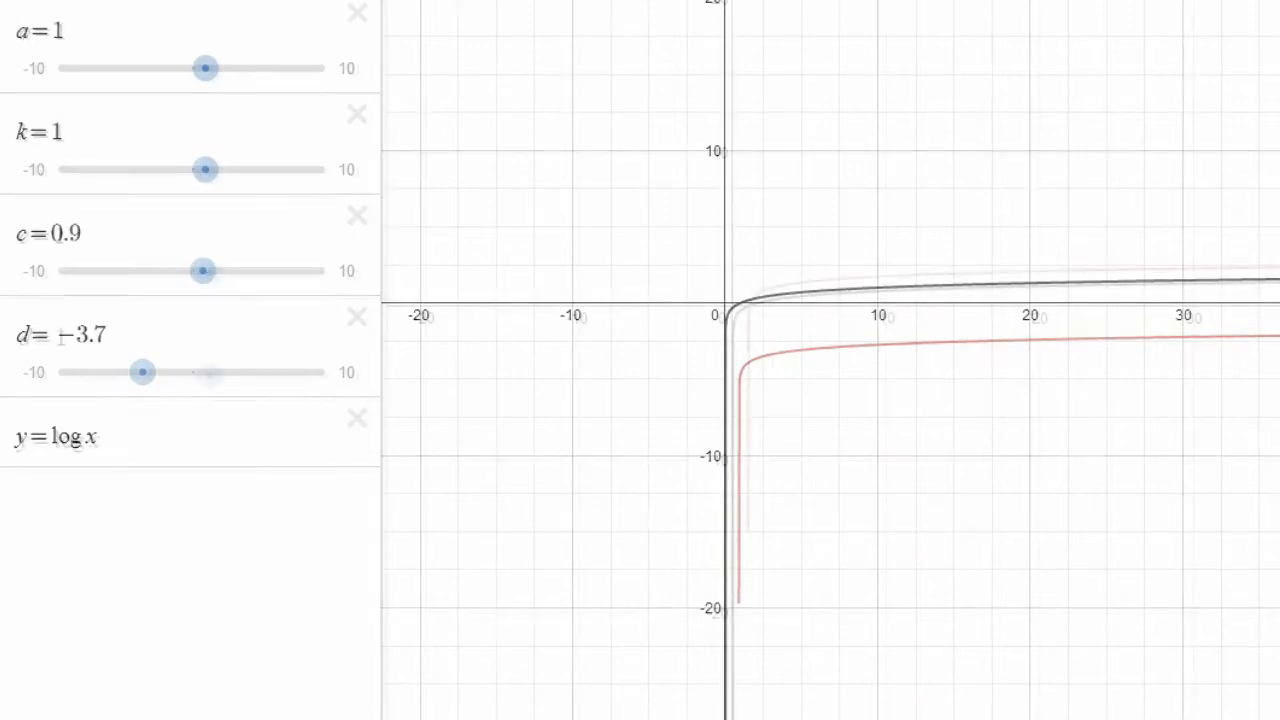
left_click_drag(142, 372, 209, 375)
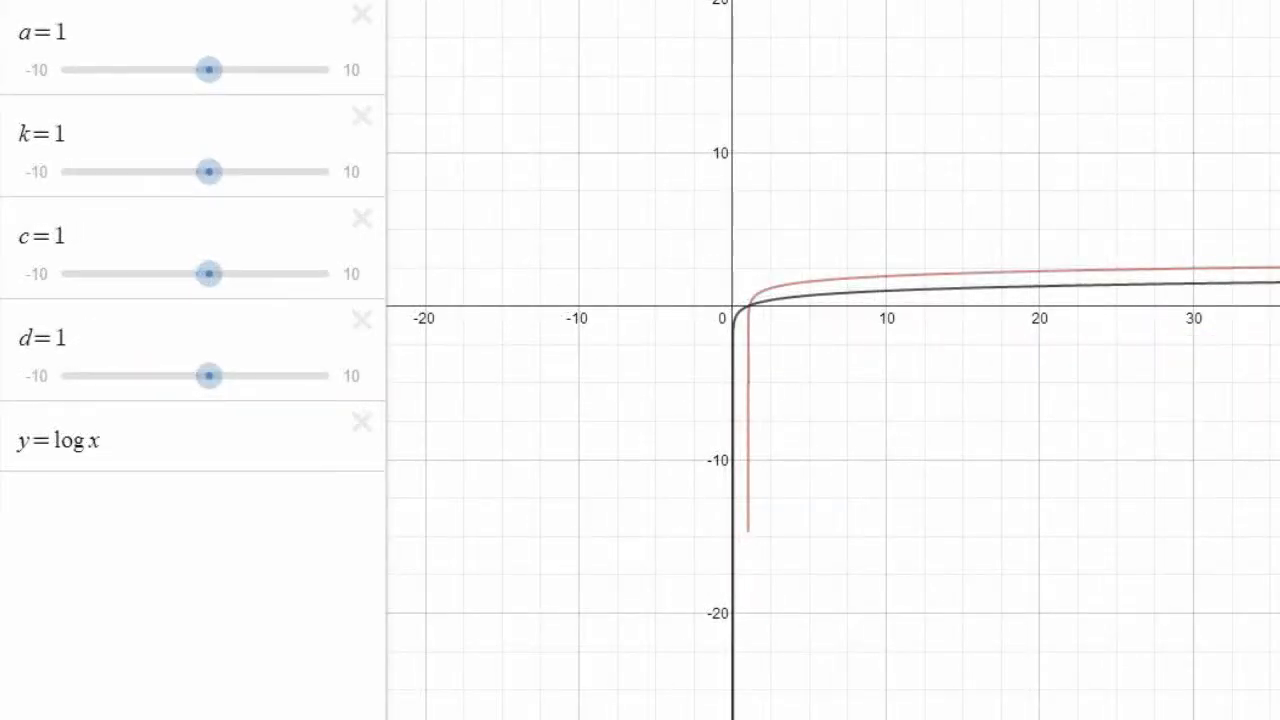